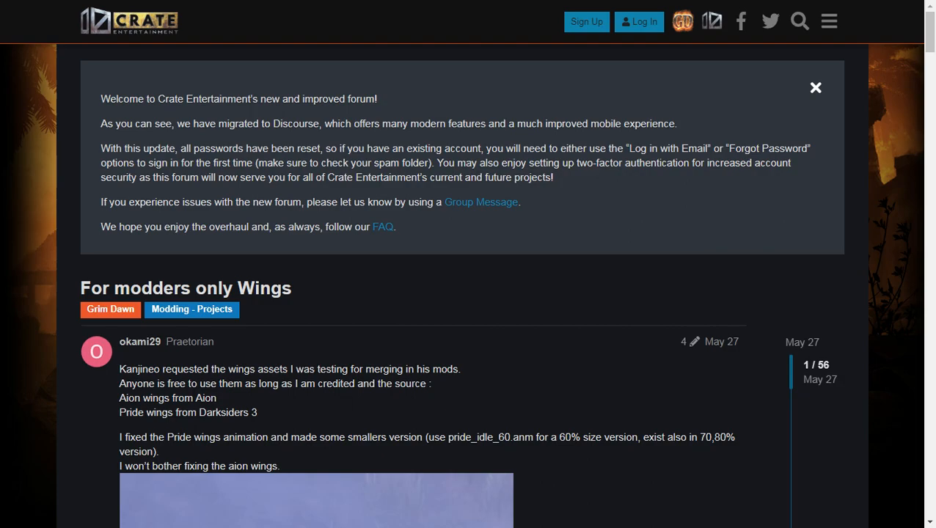
# - Scroll the Wings mod thread down to reach its MEGA download link
pyautogui.scroll(-3)
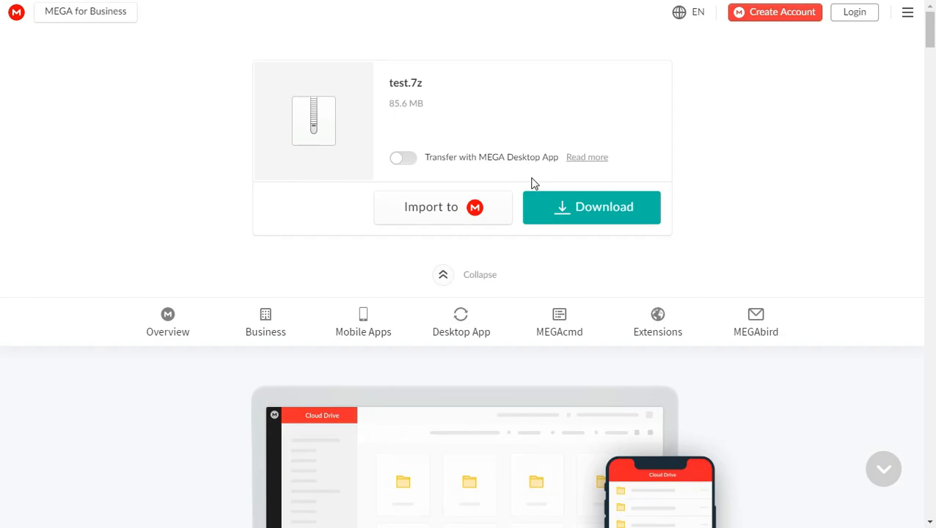
# - Download the test.7z archive (85.6 MB) from MEGA to the Downloads folder
pyautogui.click(591, 206)
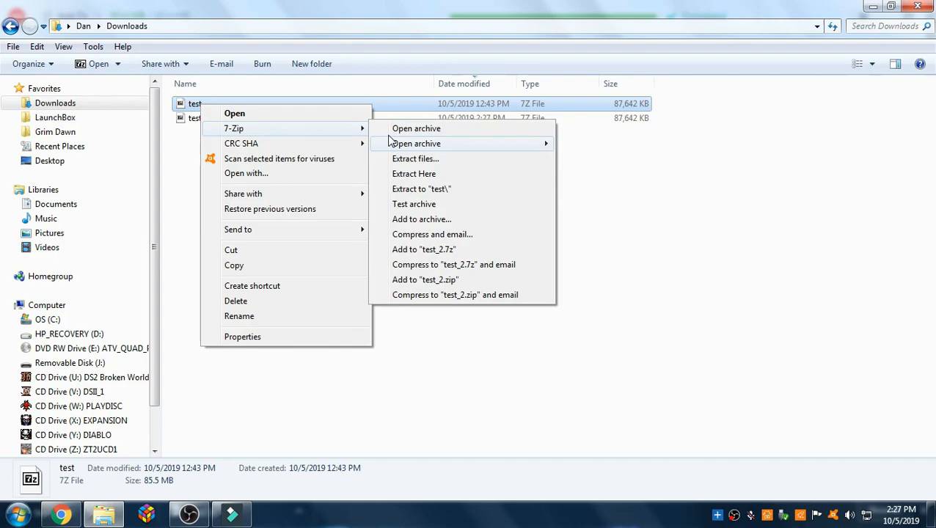
# - Extract test.7z with 7-Zip into the Grim Dawn mods folder
pyautogui.click(421, 188)
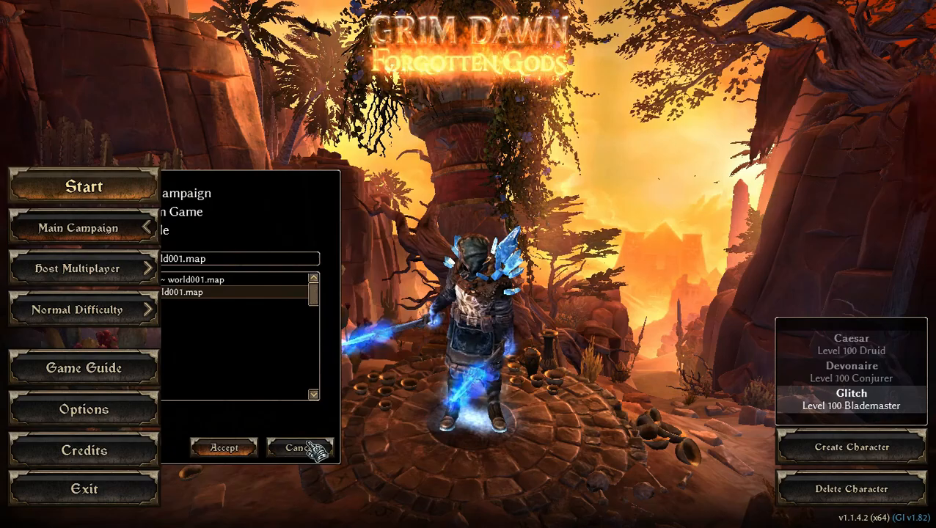
# - Accept the mod's world001.map in the Custom Game dialog to load it
pyautogui.click(224, 447)
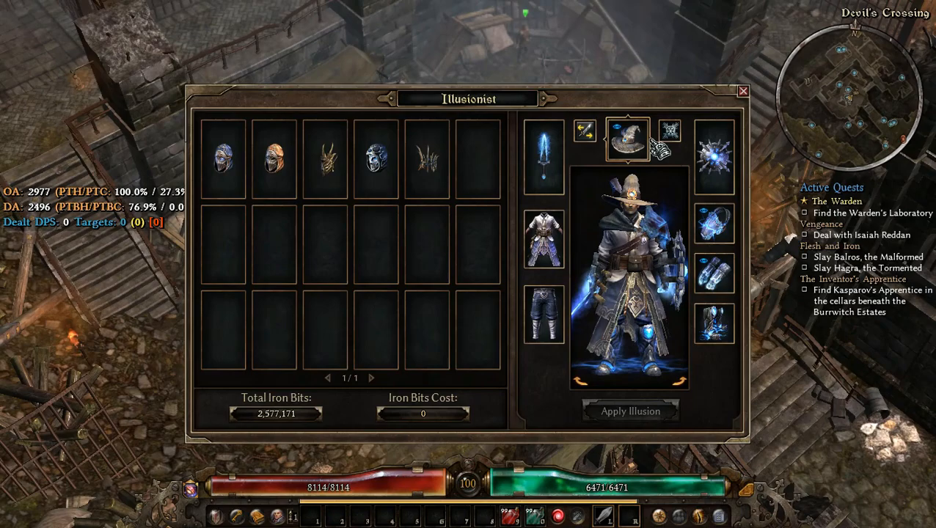
# - Show the wing illusions at the Illusionist and preview red wings on the character
pyautogui.click(670, 131)
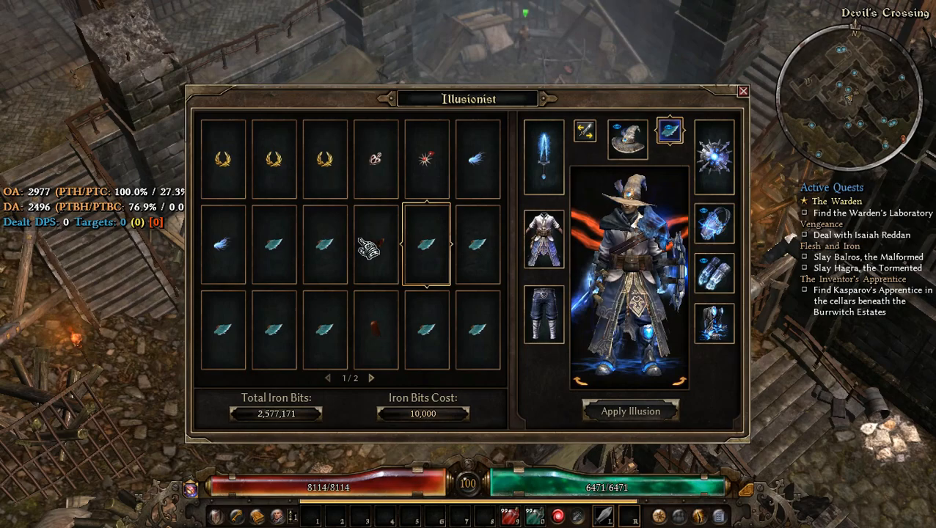
pyautogui.click(222, 244)
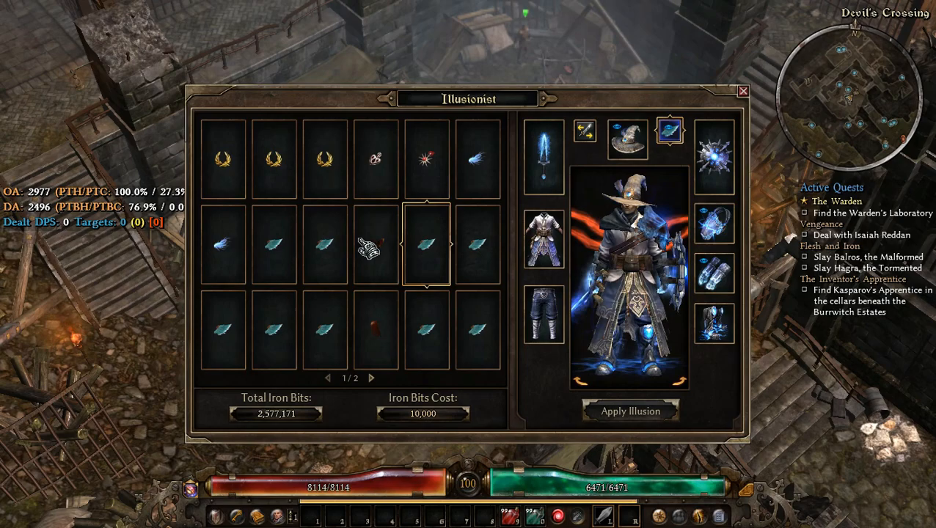